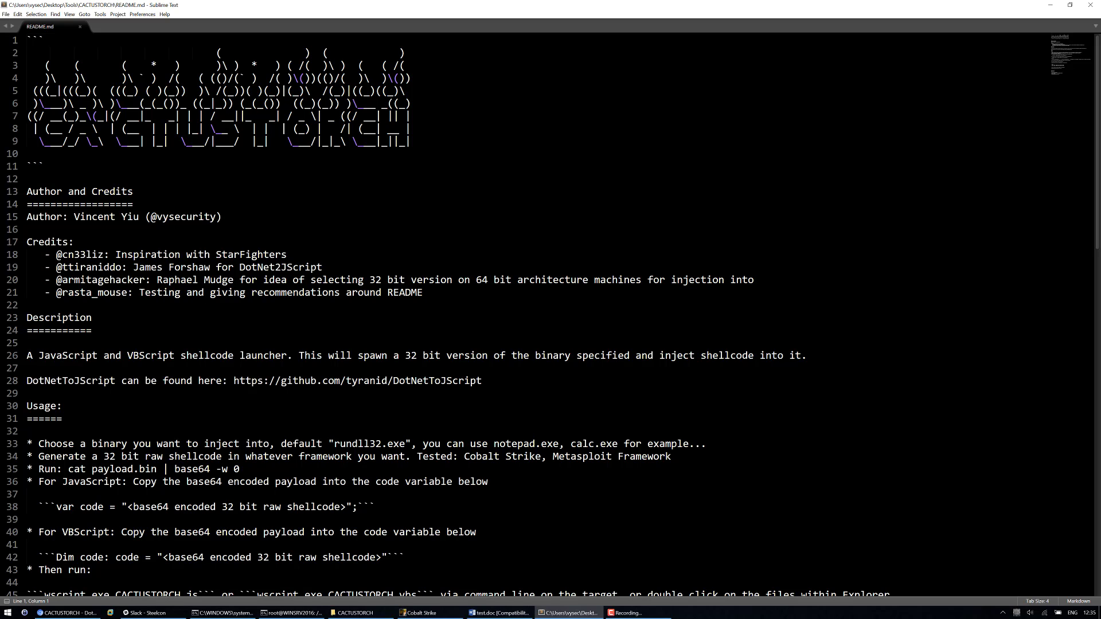
Read through the CACTUSTORCH README credits, including the DotNet2JScript mention
left_click(265, 267)
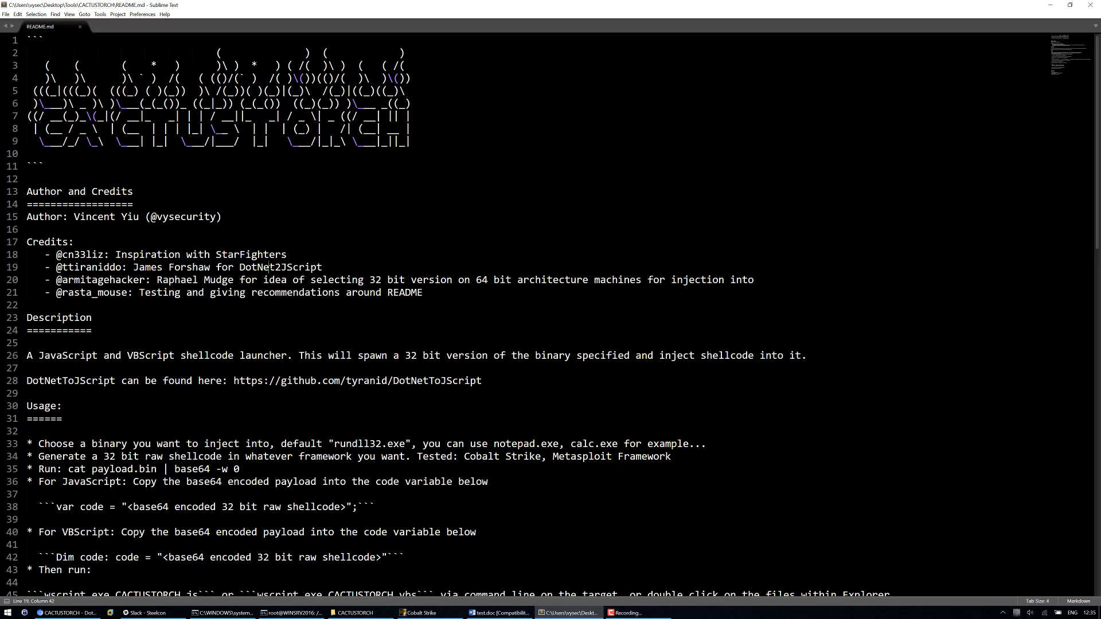
double_click(279, 267)
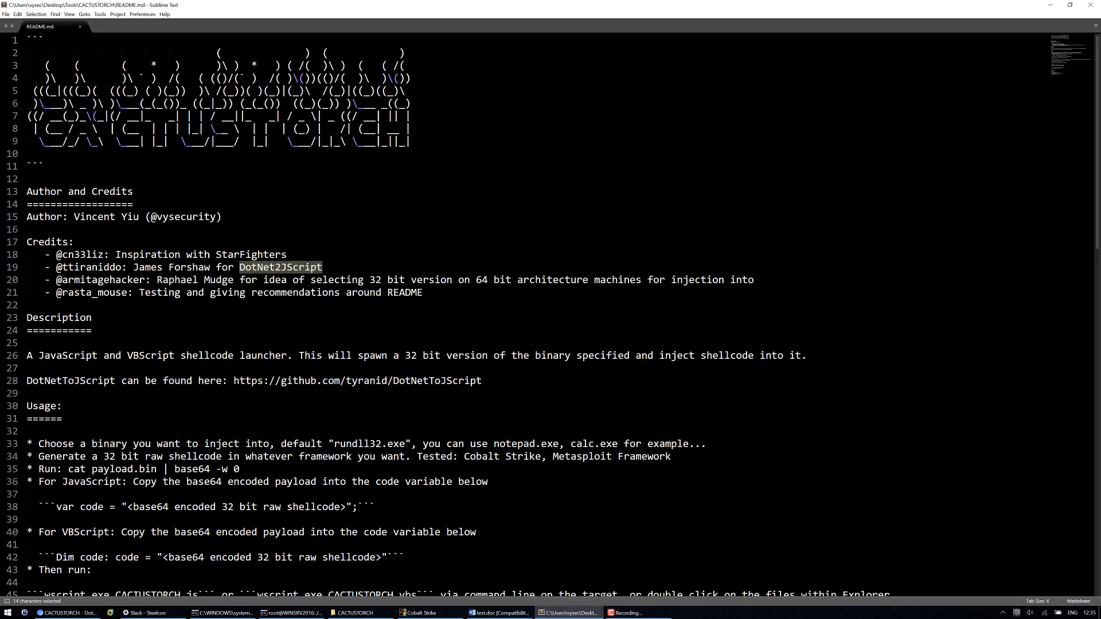
left_click(425, 356)
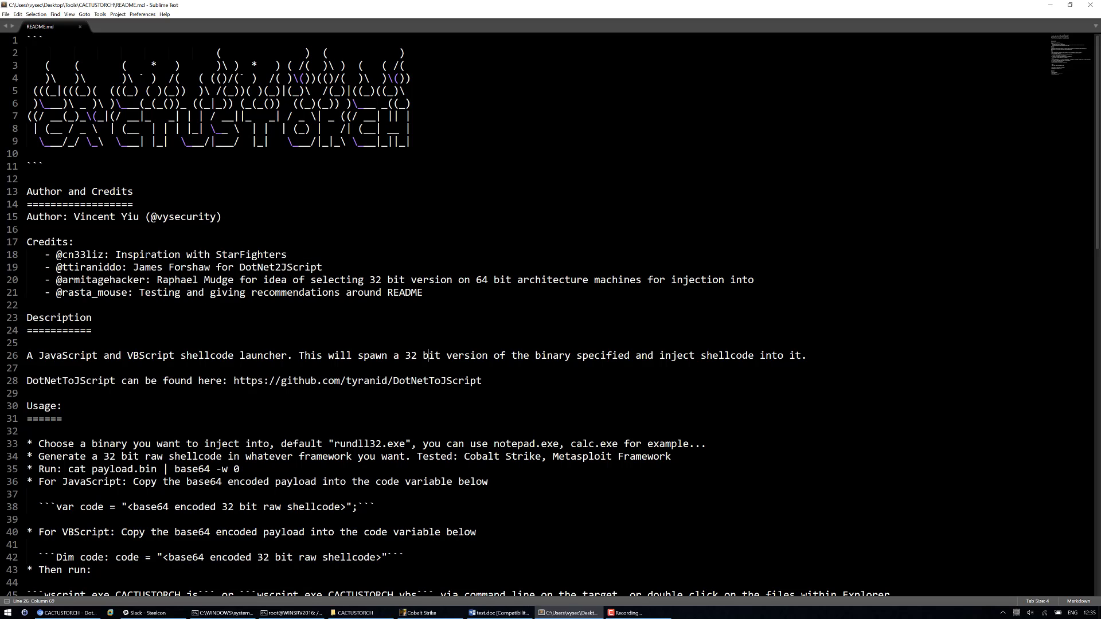
scroll("down", 3)
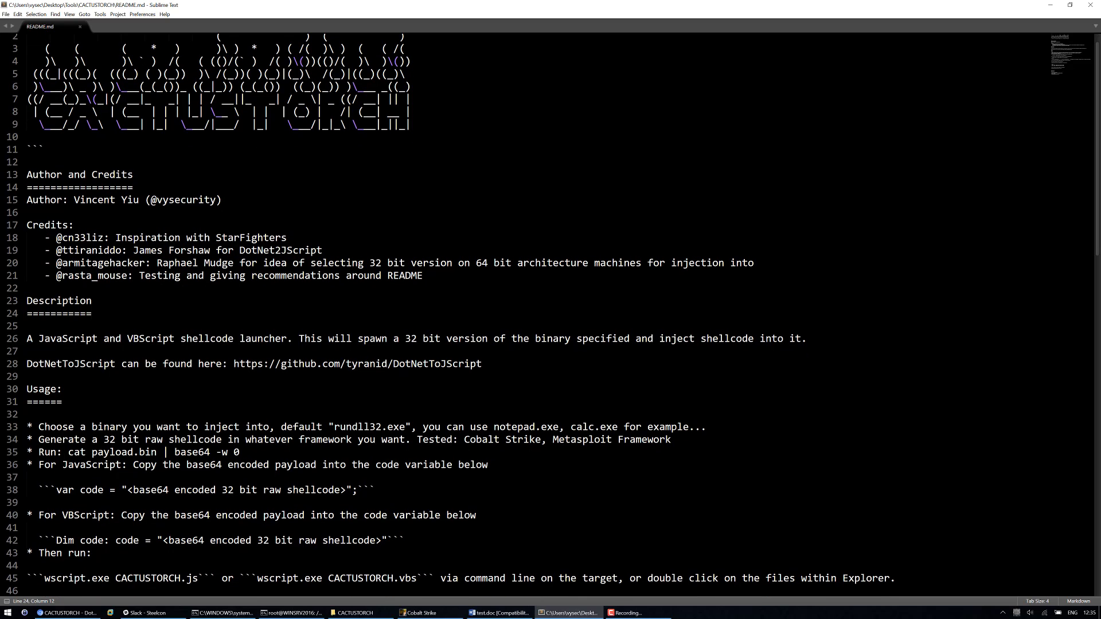
scroll("down", 3)
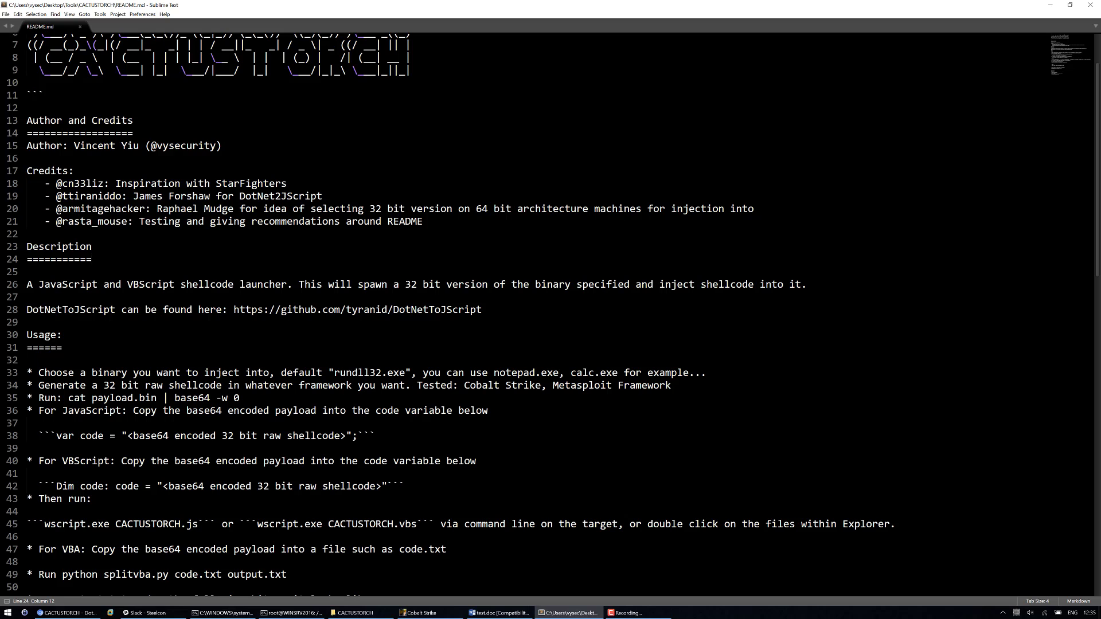
scroll("down", 3)
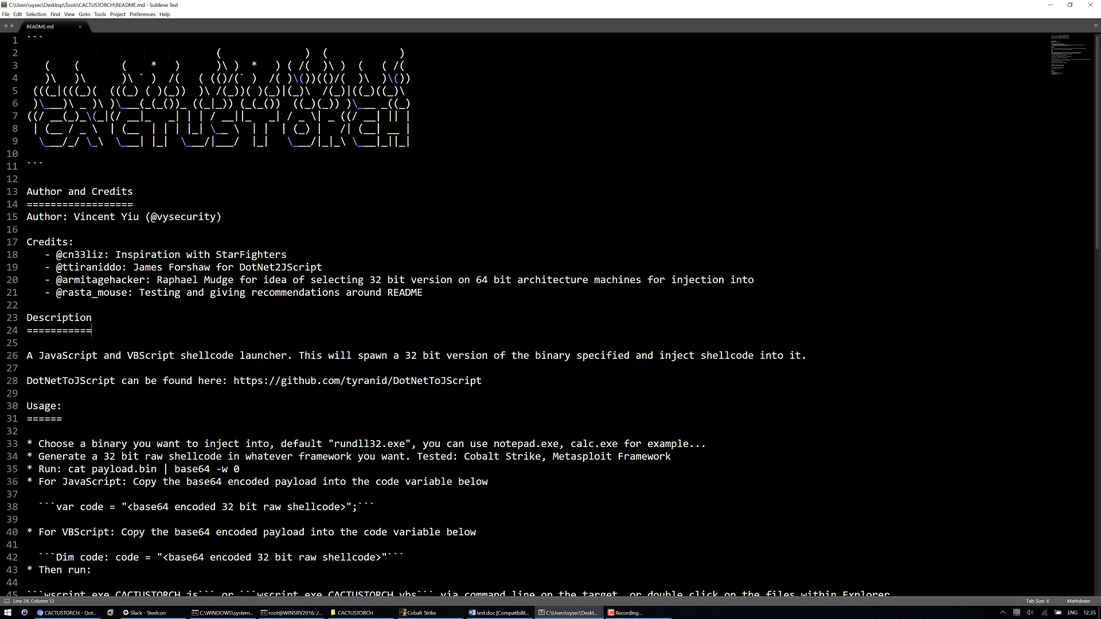
scroll("down", 3)
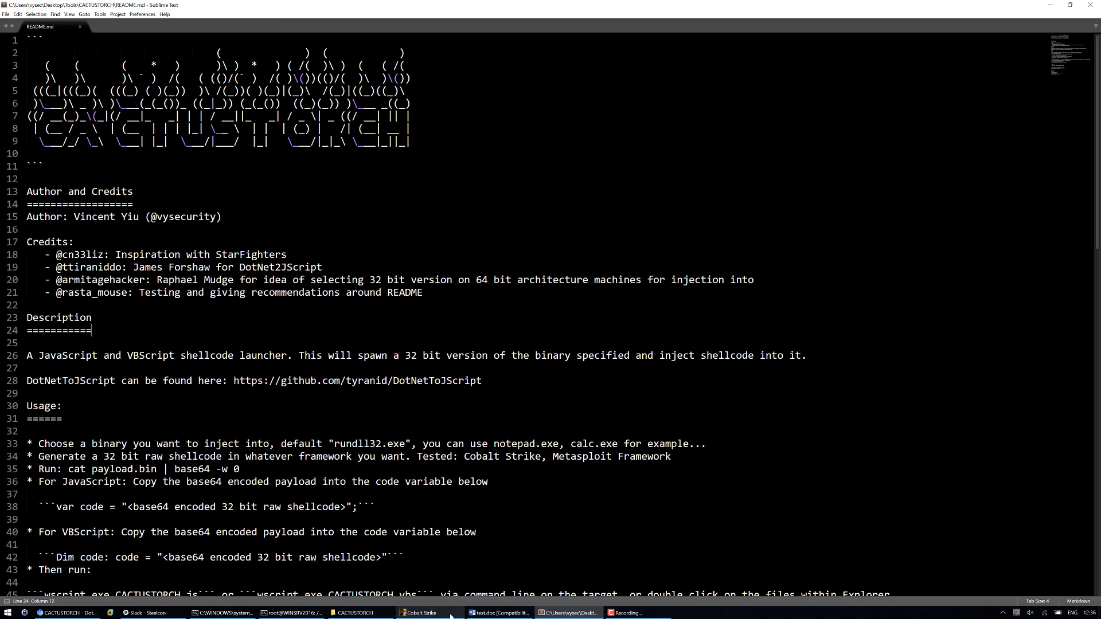
Launch a VBA Macro CACTUSTORCH payload in Cobalt Strike and accept the generated macro code
left_click(418, 613)
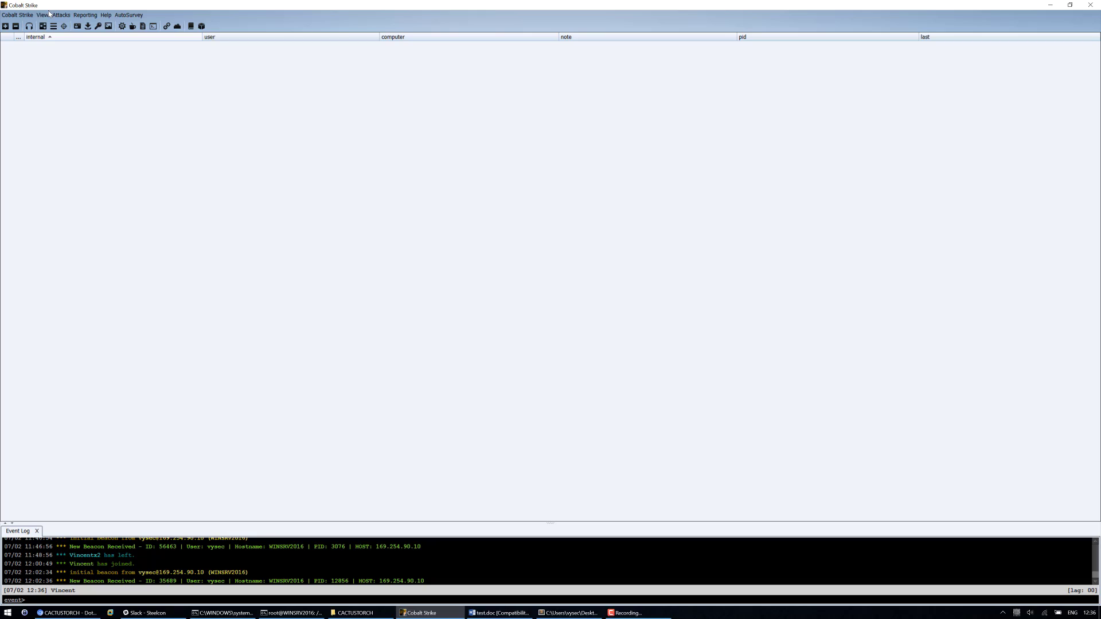
left_click(62, 15)
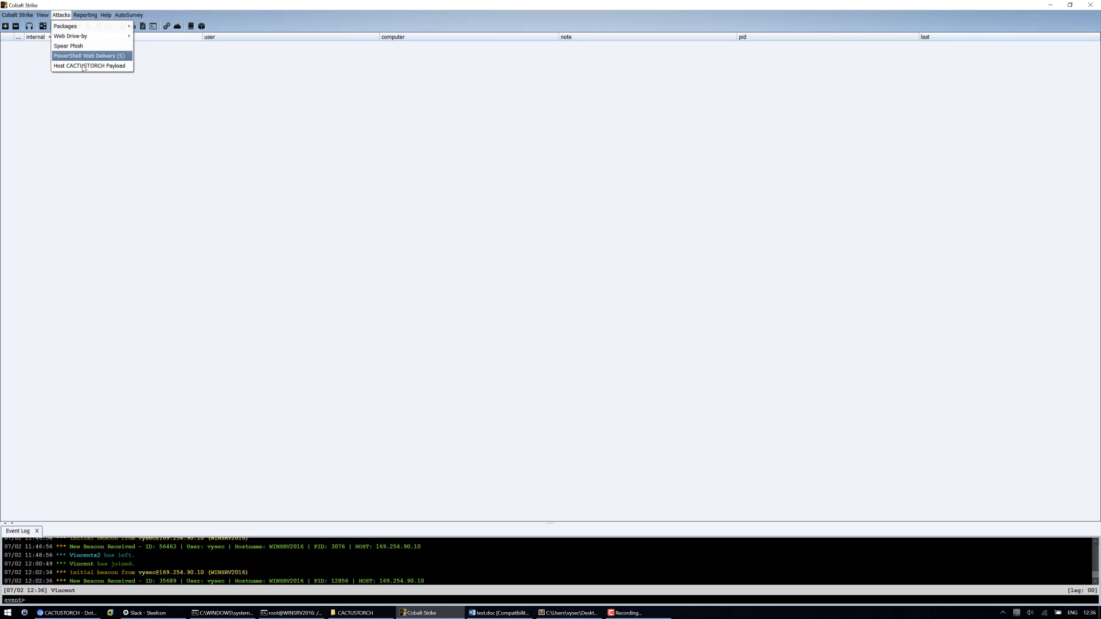
mouse_move(86, 66)
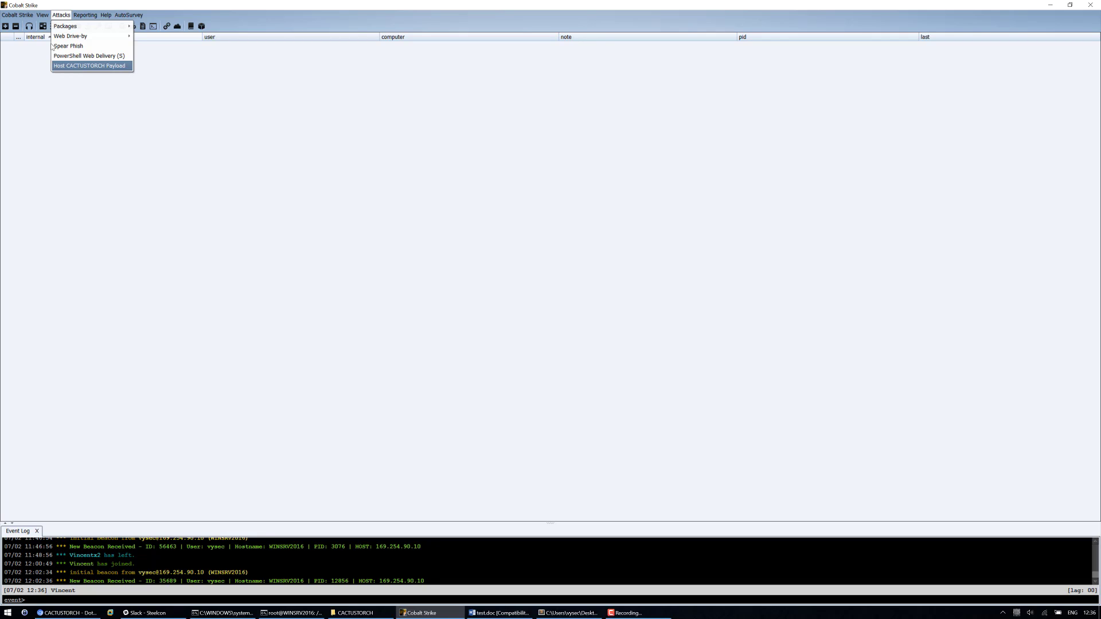
left_click(90, 65)
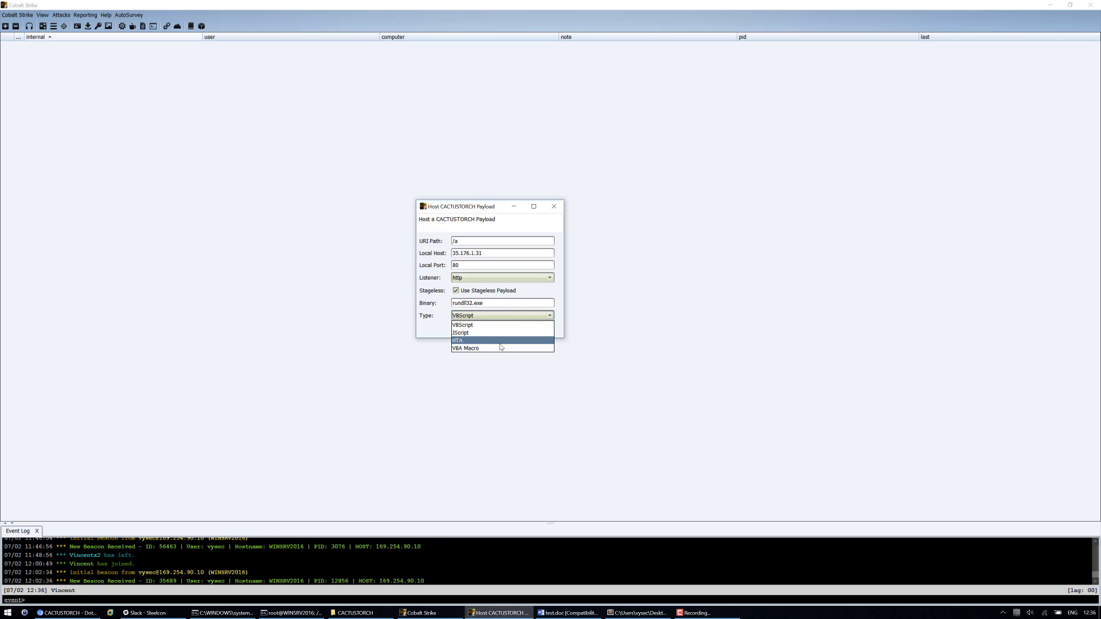
left_click(465, 348)
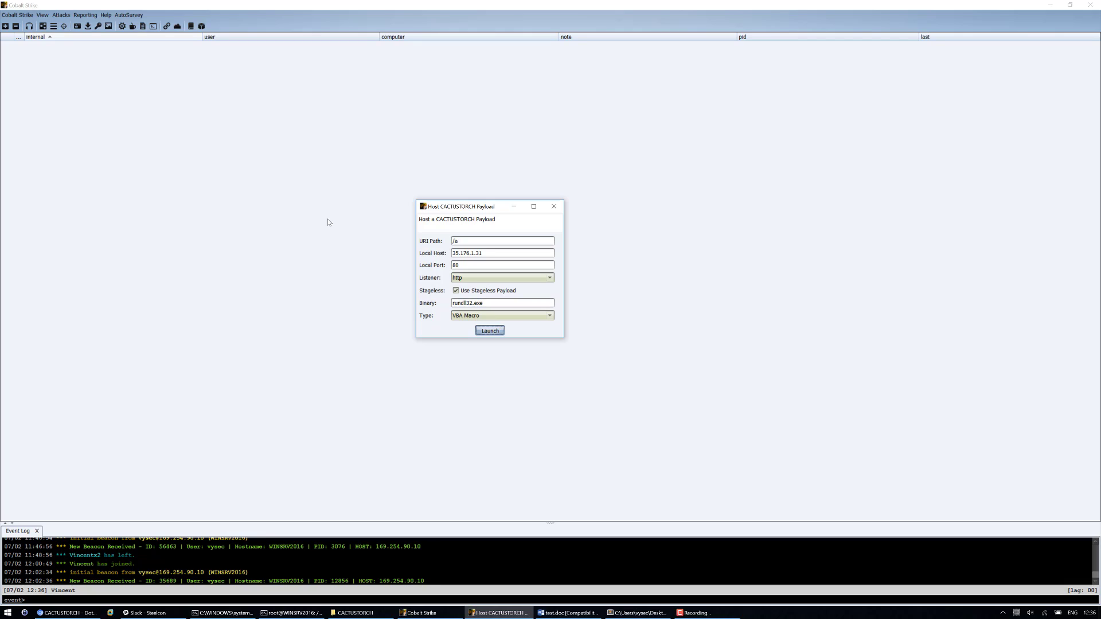
left_click(490, 330)
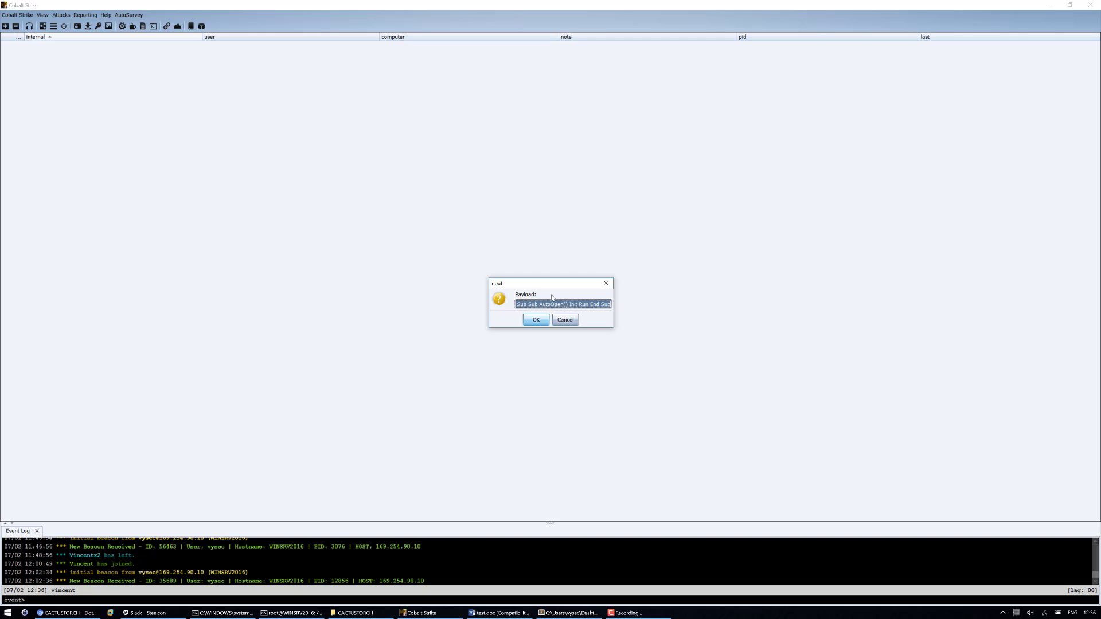
left_click(536, 319)
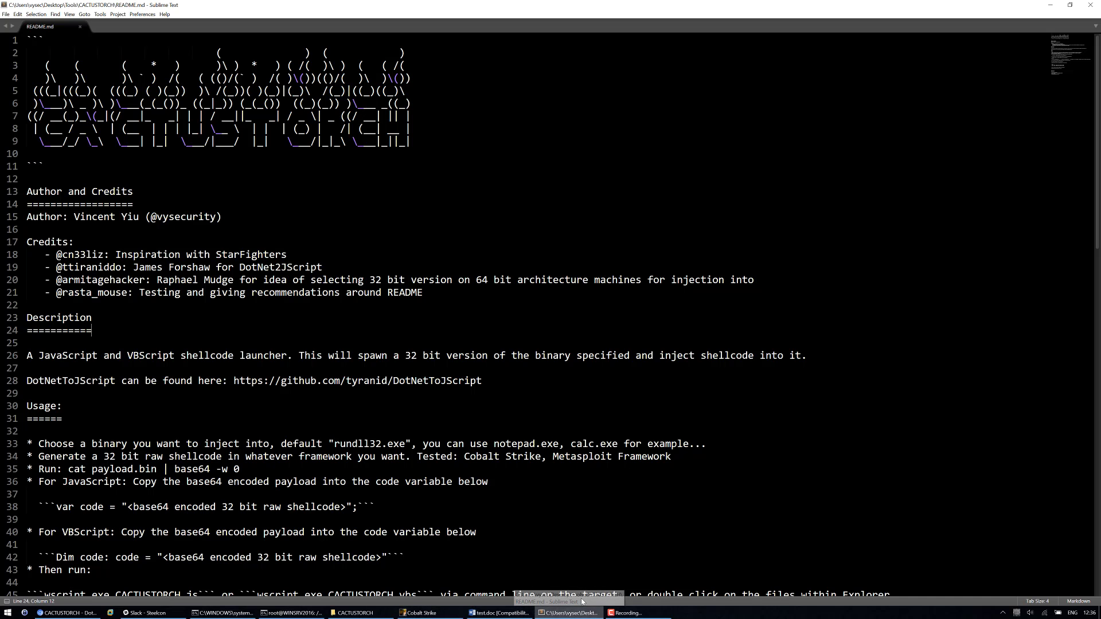
Type CACTUSTORCH into test.doc and review its macros in the Macros dialog
left_click(498, 612)
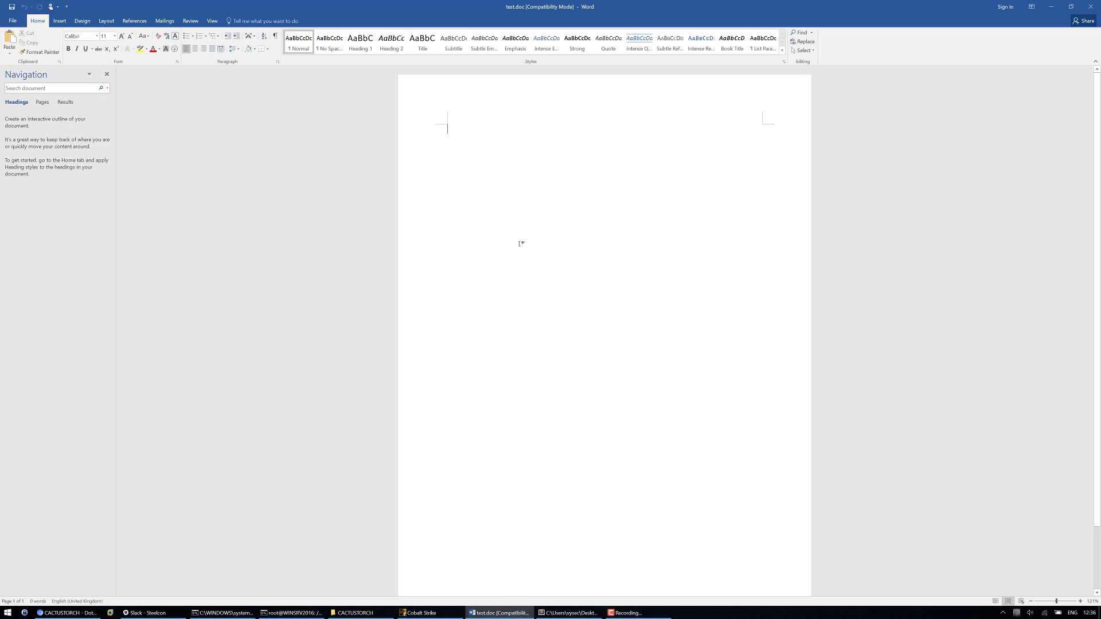
type("CACTUSTORCH DEMO")
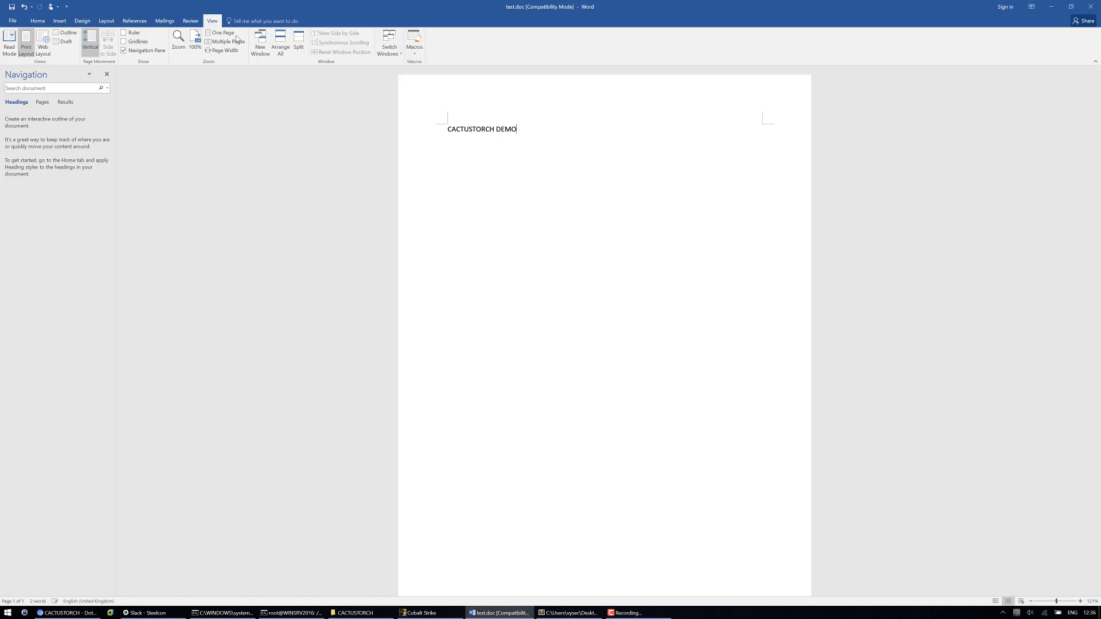
left_click(415, 40)
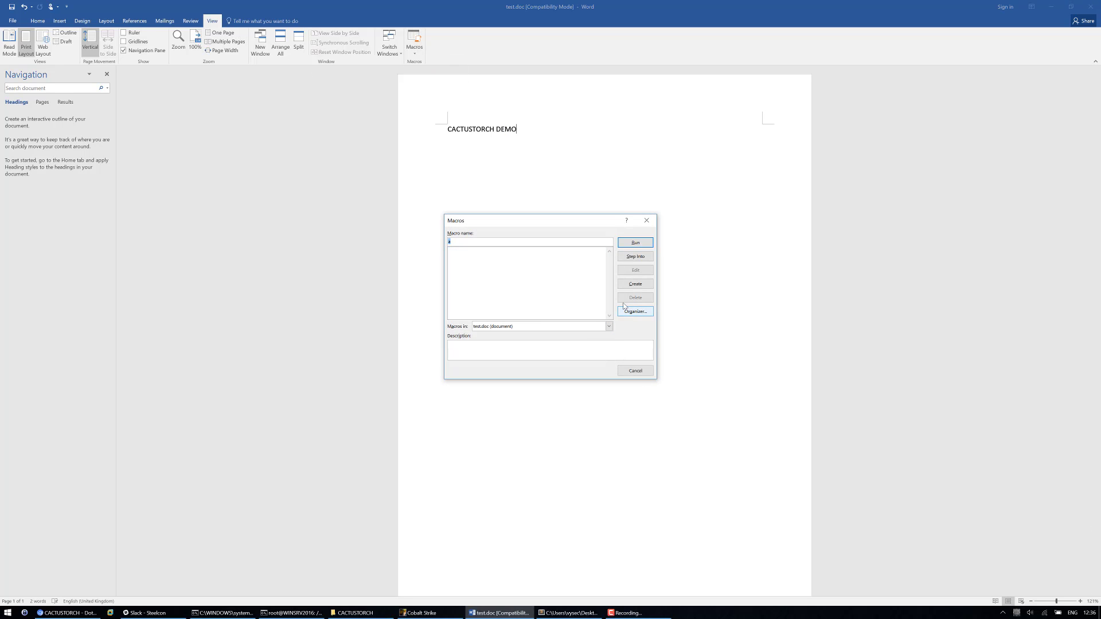
left_click(635, 283)
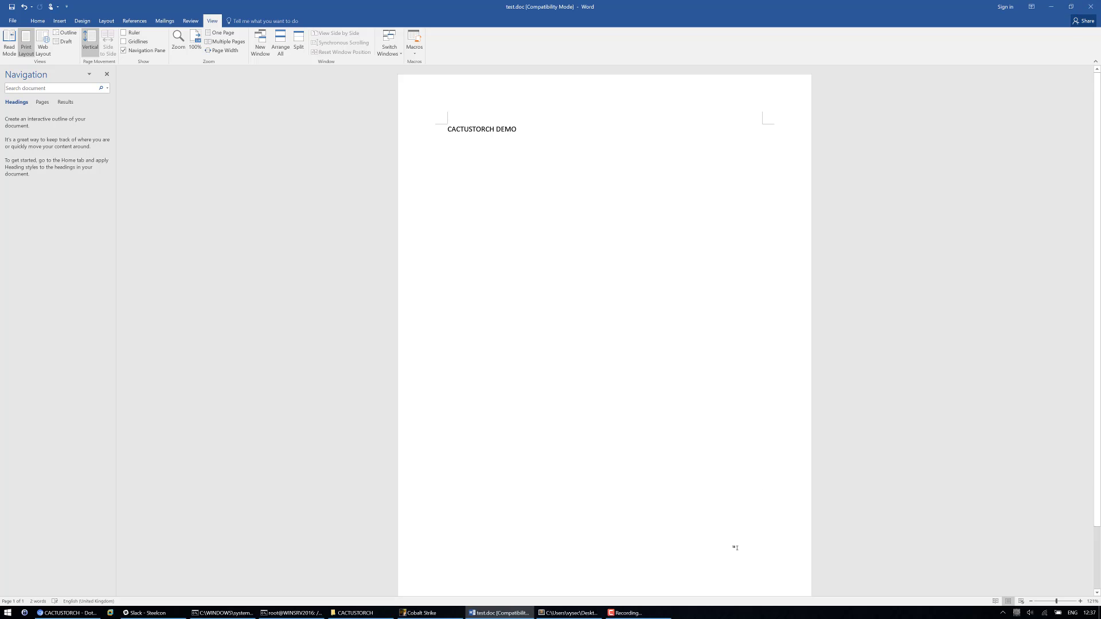
left_click(423, 613)
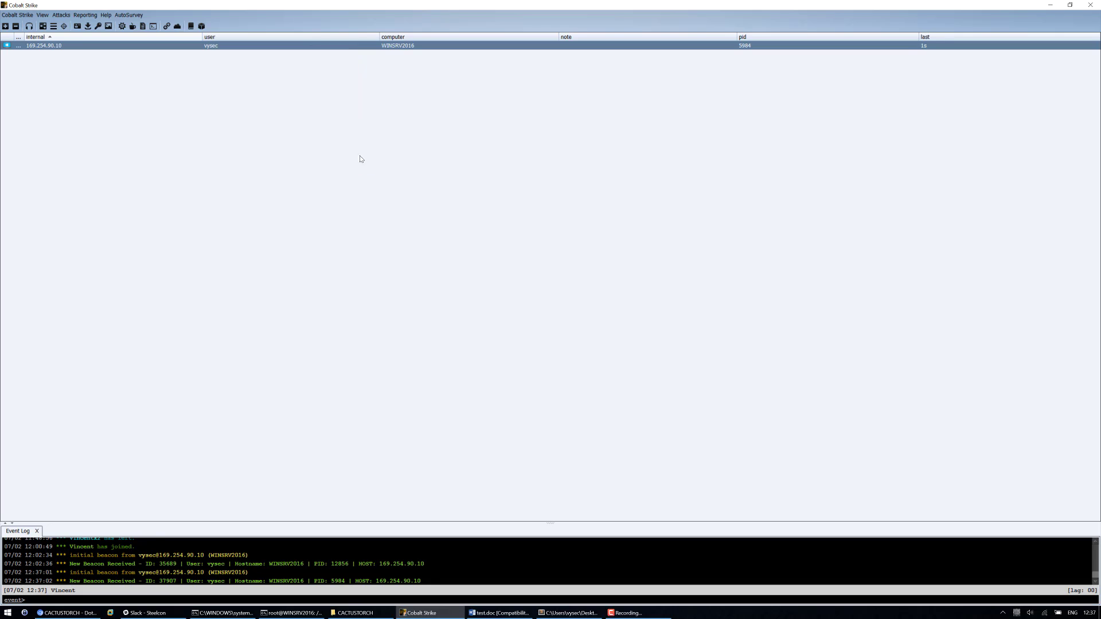
Remove the WINSRV2016 beacon session, removing it again when it reappears
right_click(35, 46)
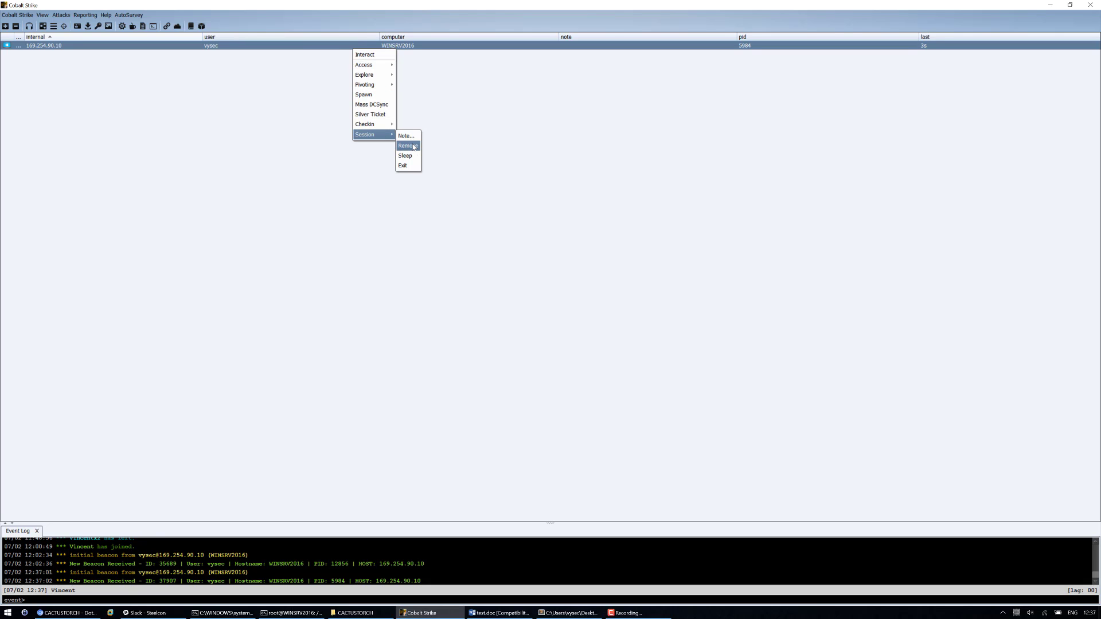
left_click(37, 14)
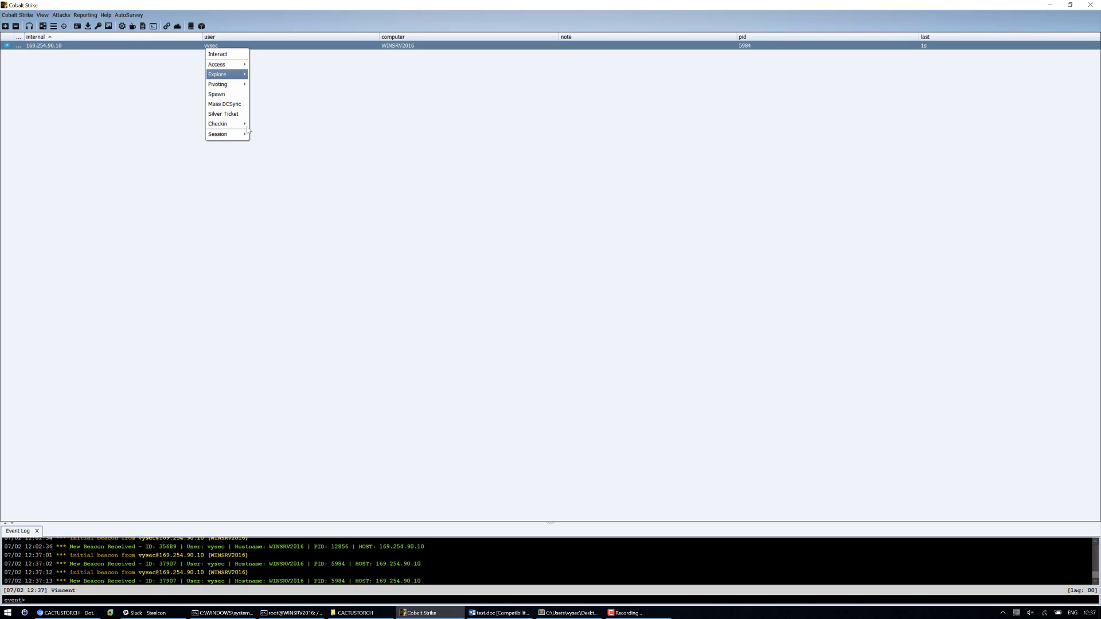
left_click(37, 15)
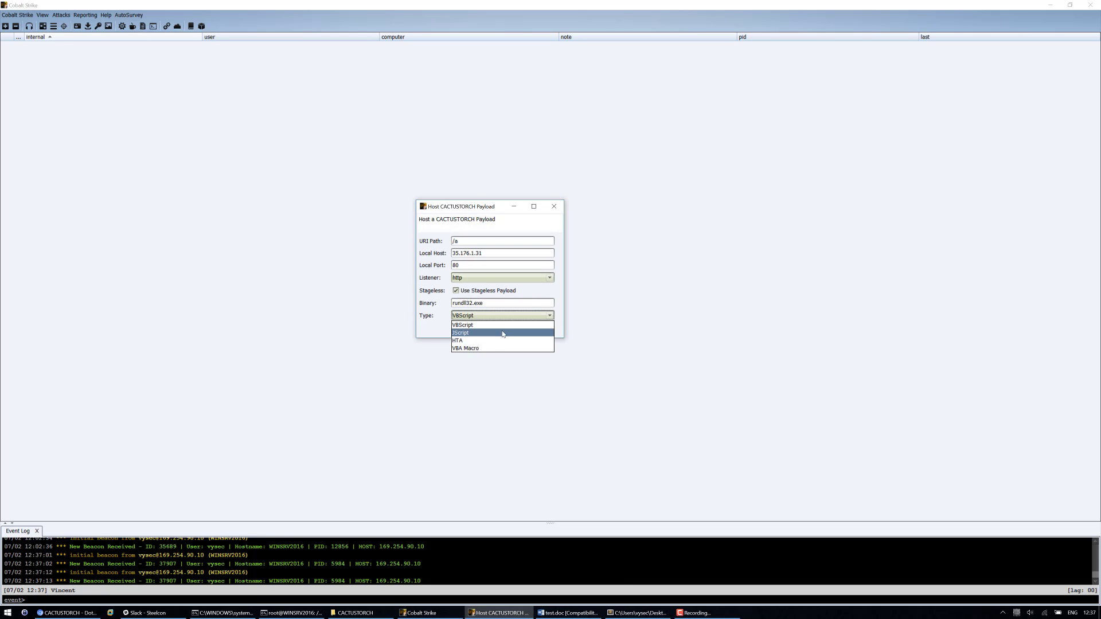
Host an HTA CACTUSTORCH payload at URI path /unicorn and accept the hosted address
left_click(458, 340)
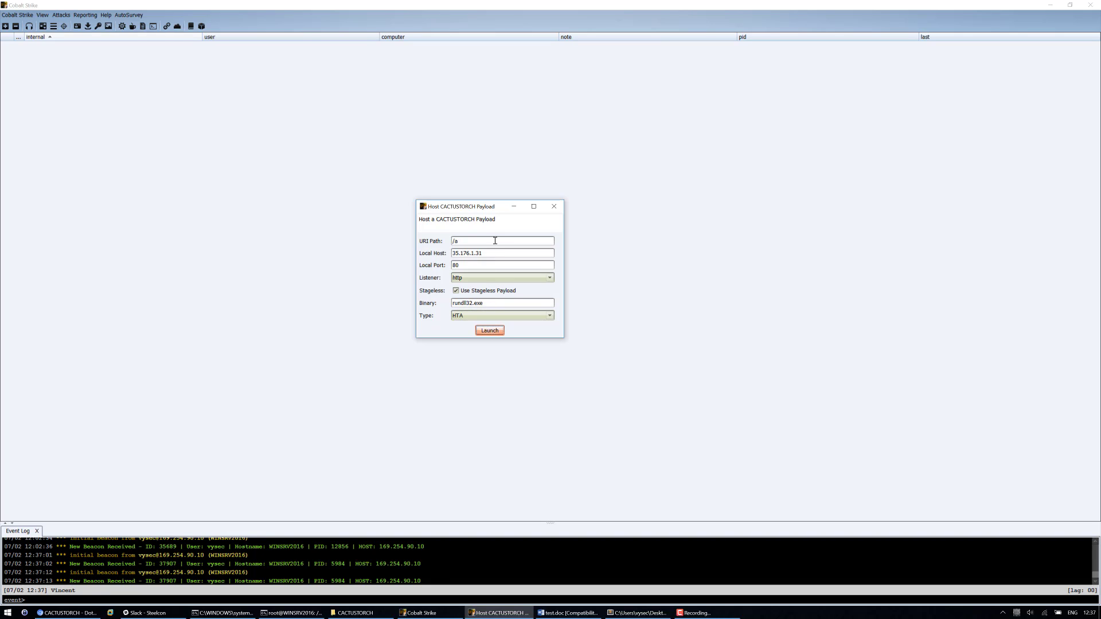
mouse_move(490, 238)
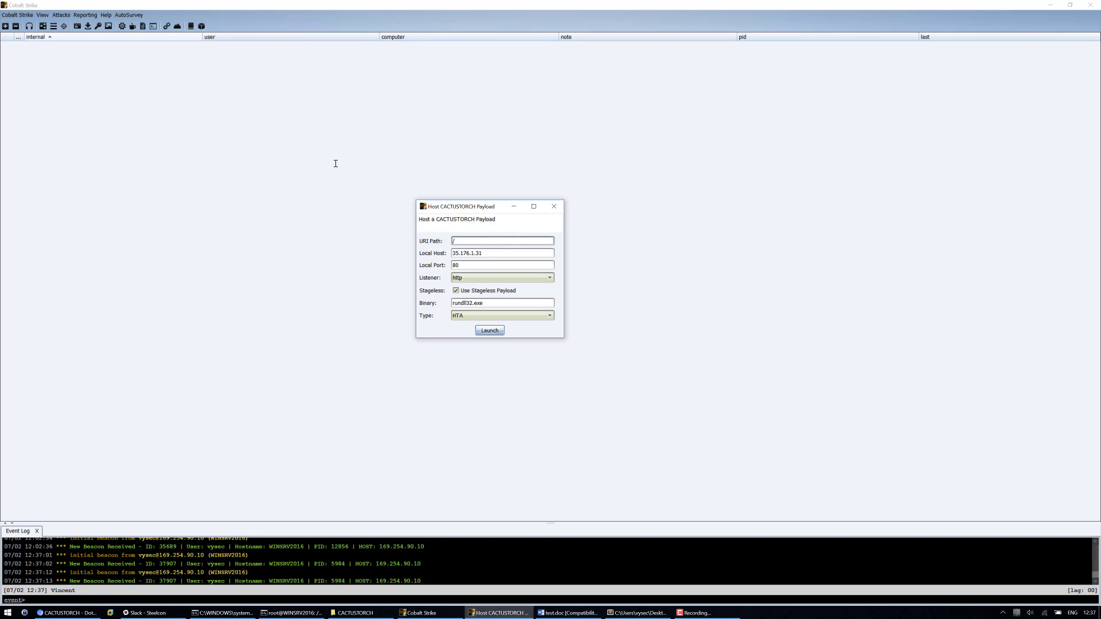
type("unicorn")
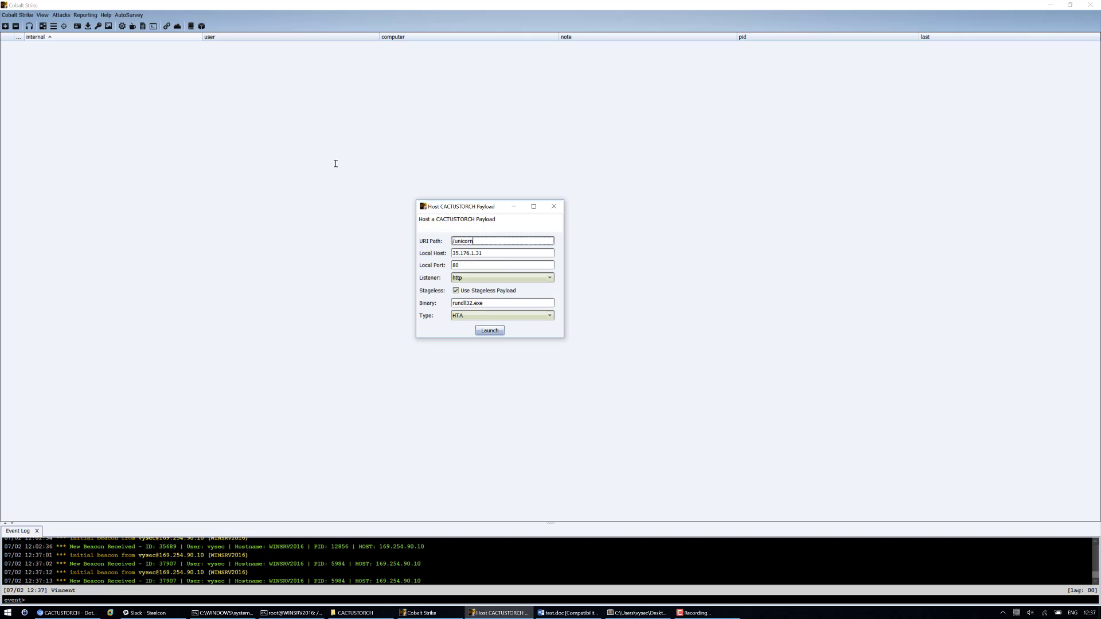
left_click(489, 330)
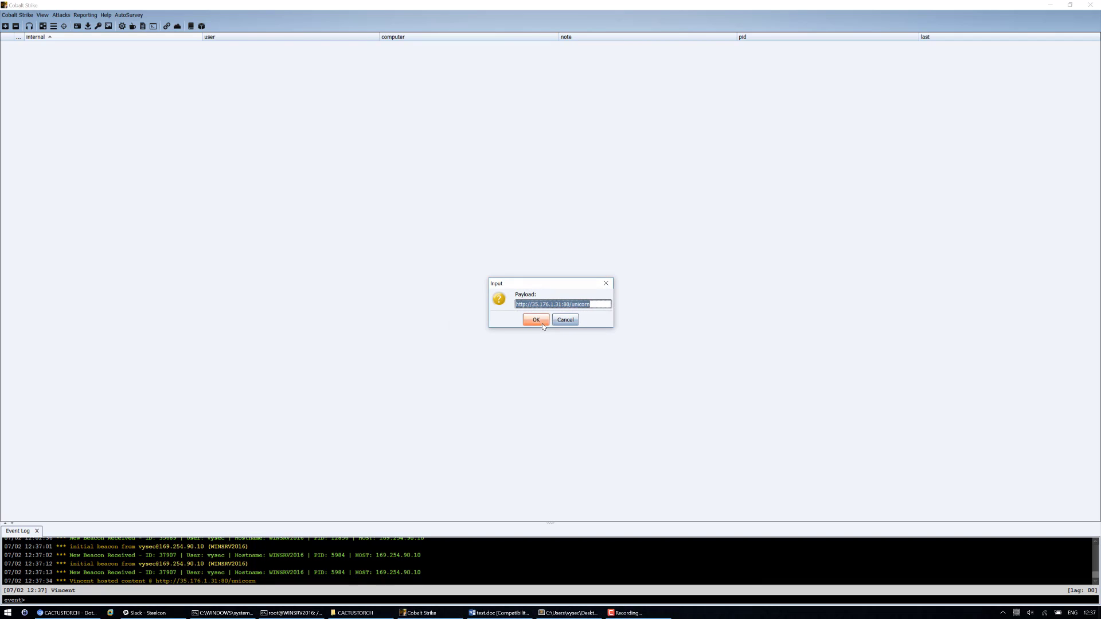
left_click(537, 320)
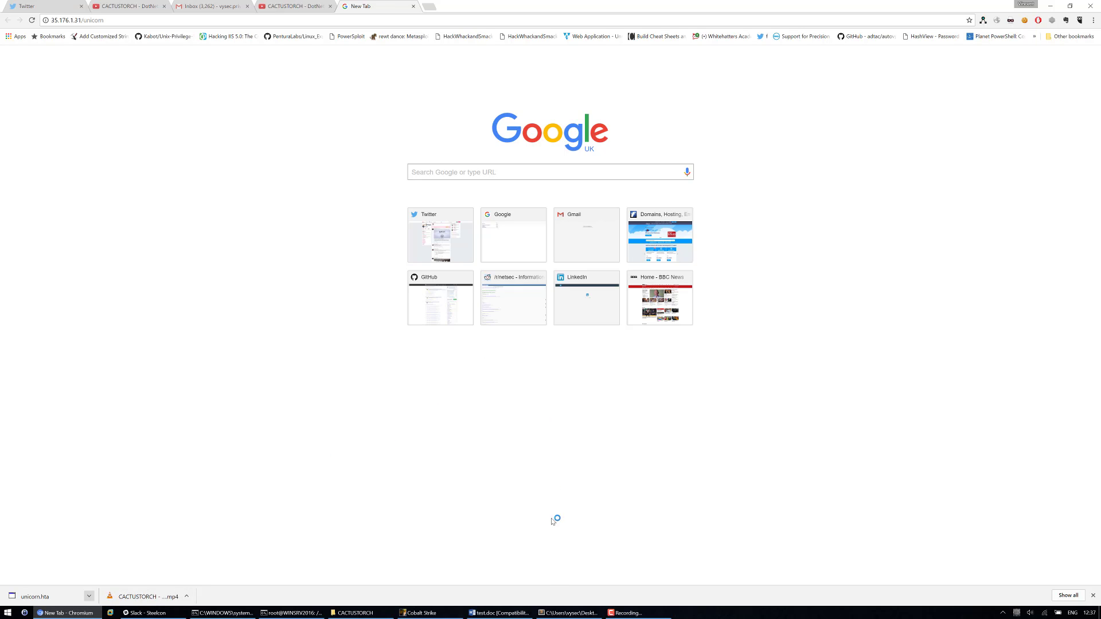
Run the downloaded unicorn.hta from the download bar
left_click(419, 613)
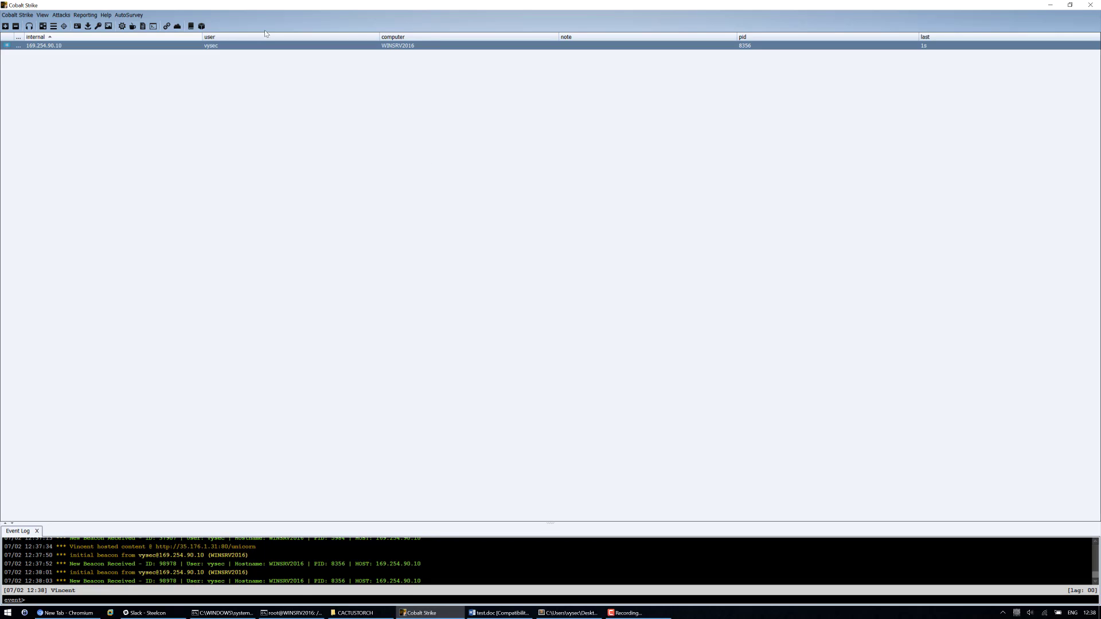
mouse_move(471, 231)
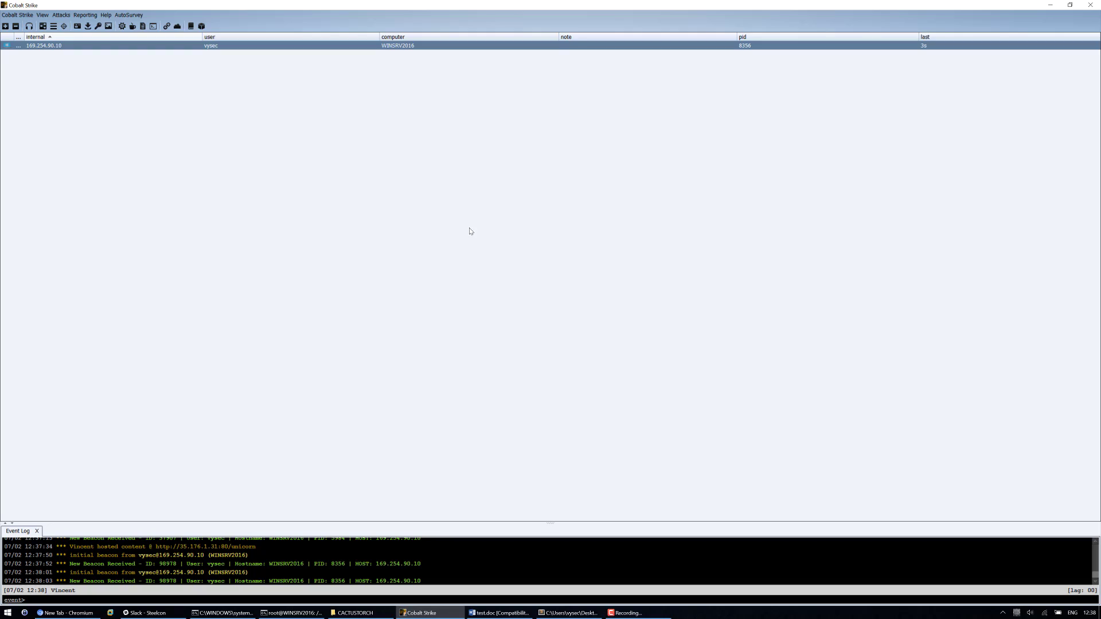